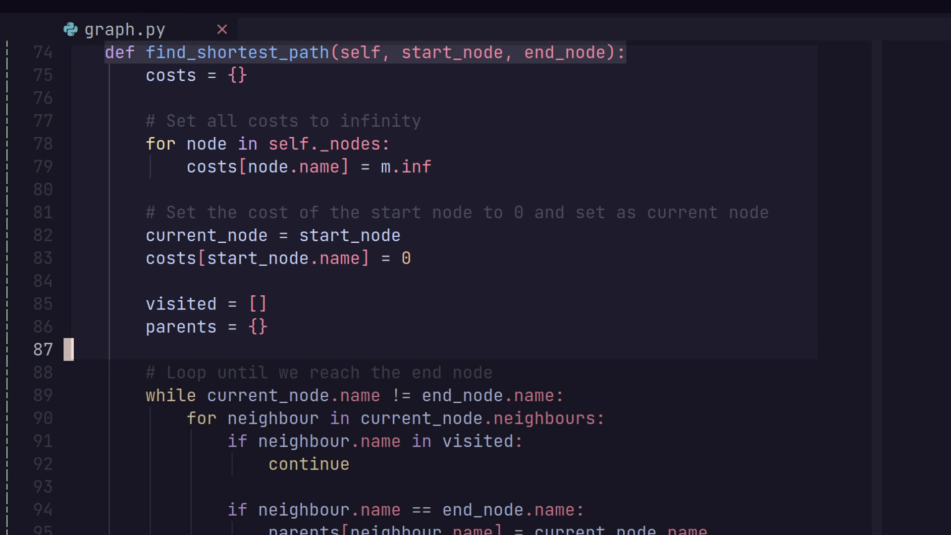
{"action": "scroll", "scroll_direction": "down", "scroll_amount": 3}
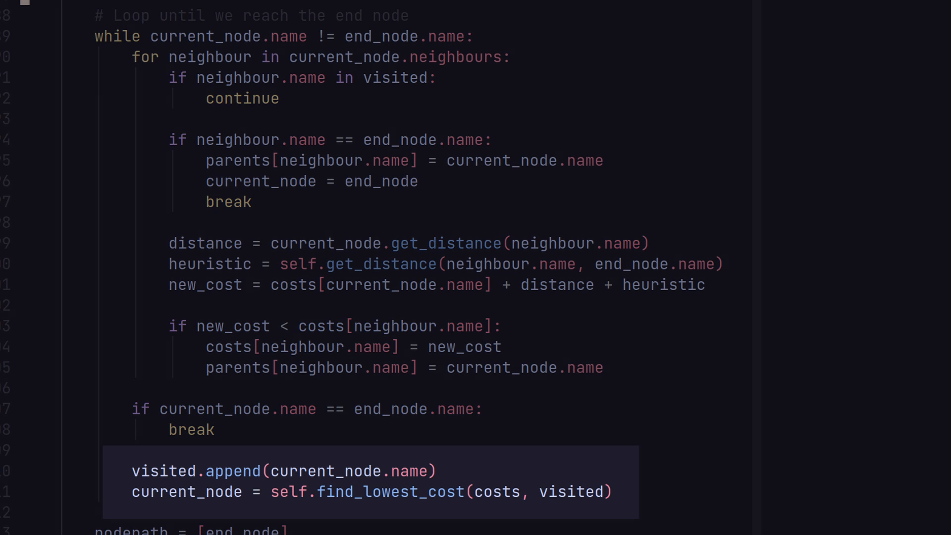
{"action": "scroll", "scroll_direction": "down", "scroll_amount": 3}
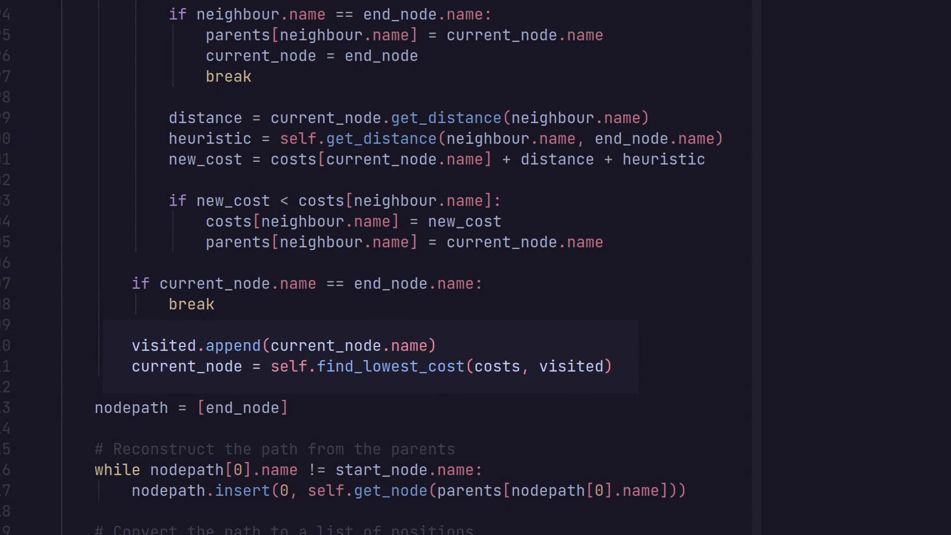
{"action": "scroll", "scroll_direction": "down", "scroll_amount": 3}
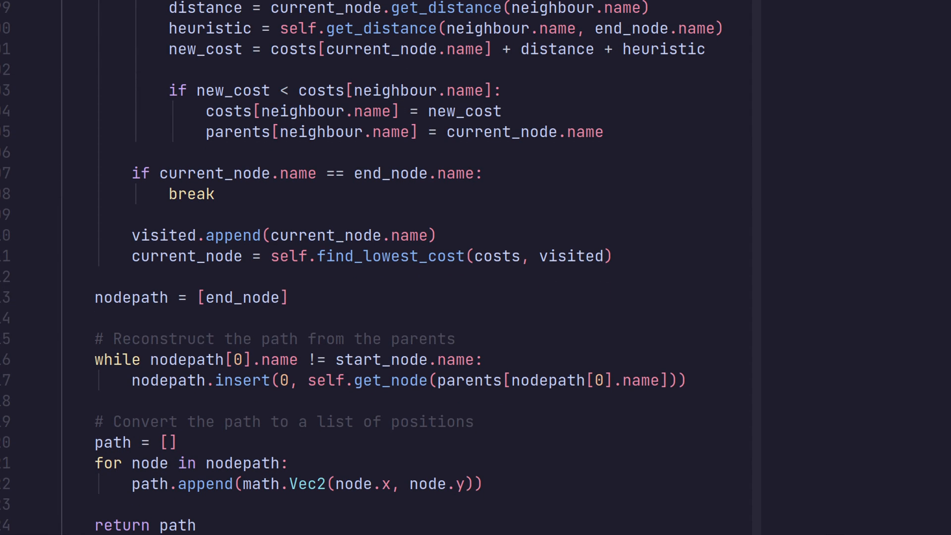